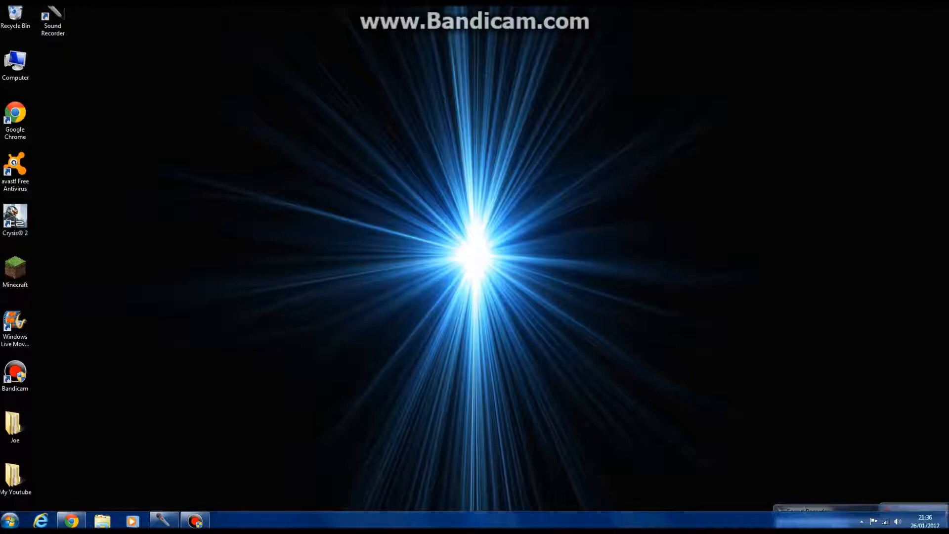
# Launch Windows Live Movie Maker, then briefly view and close the NVIDIA Control Panel.
pyautogui.click(15, 327)
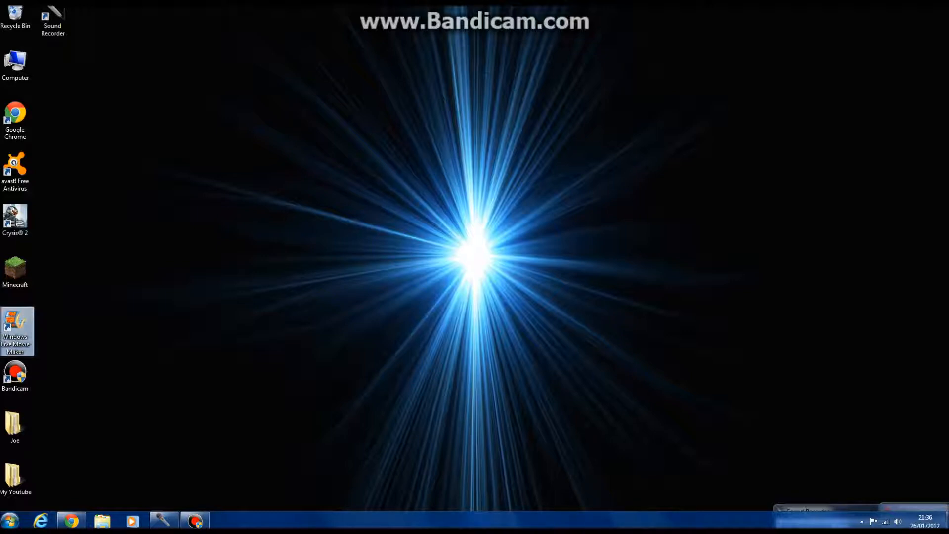
pyautogui.moveTo(17, 330)
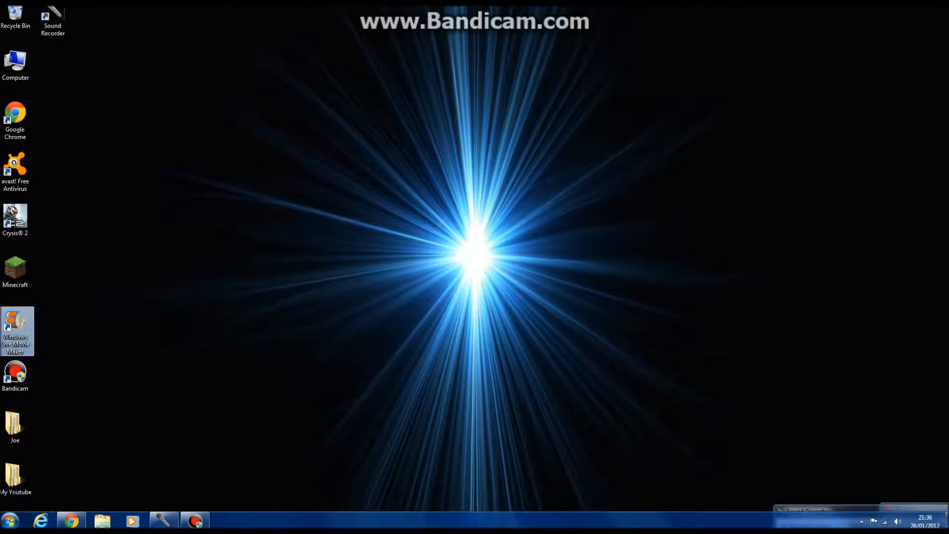
pyautogui.doubleClick(17, 331)
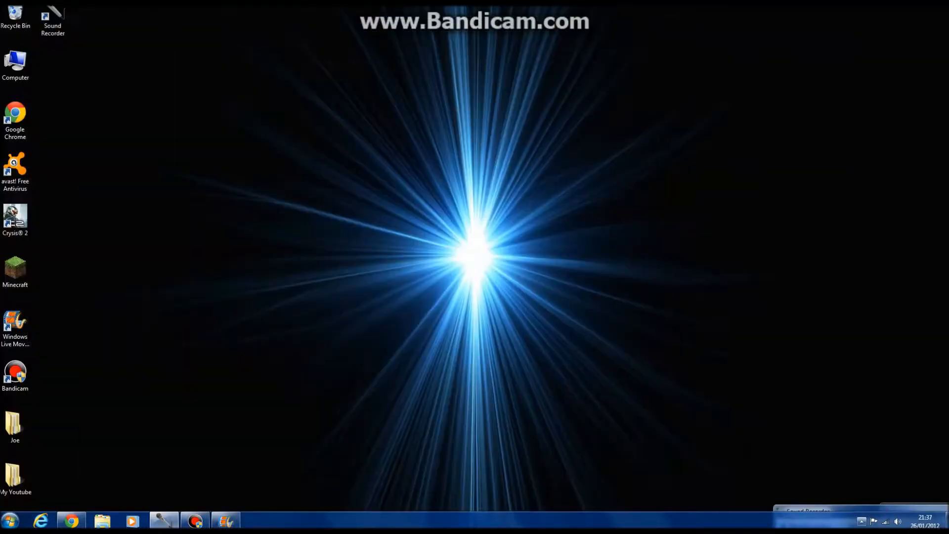
pyautogui.click(862, 522)
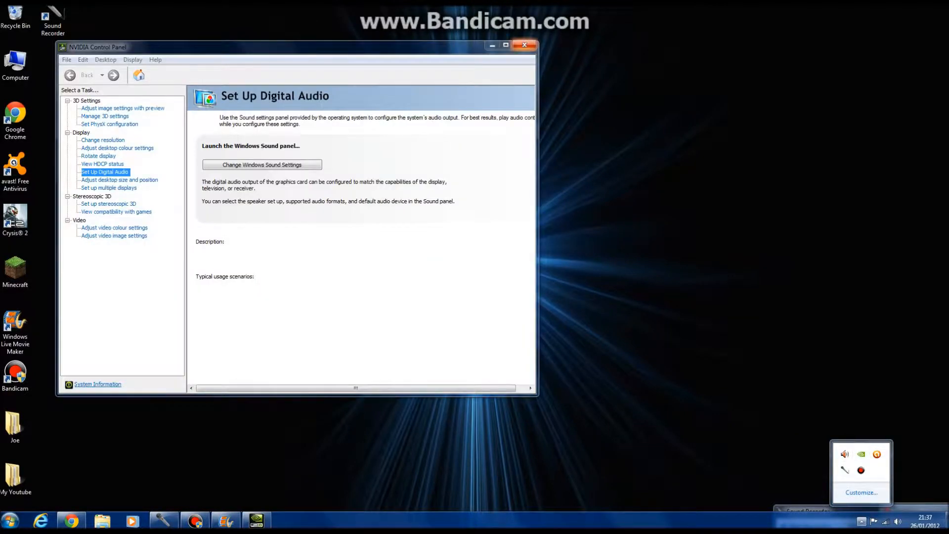
pyautogui.click(523, 44)
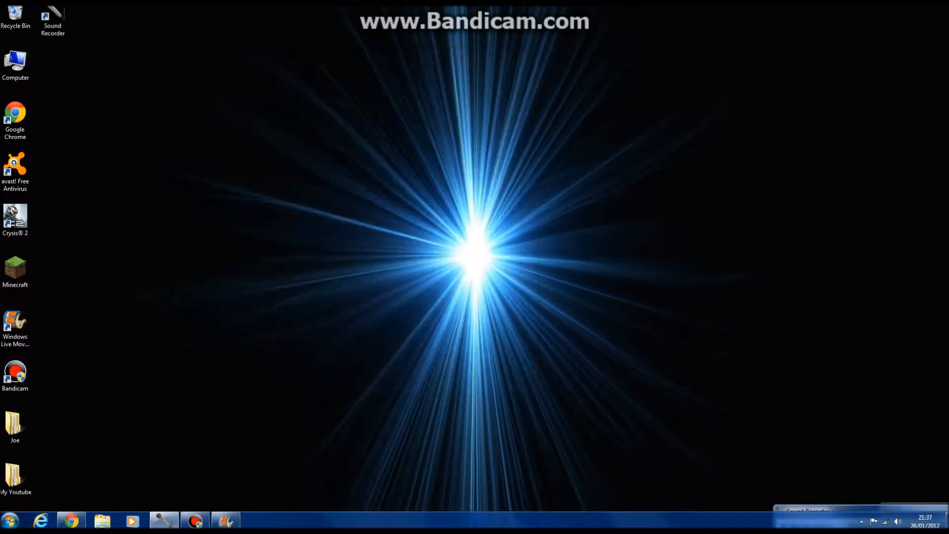
# Bring up NVIDIA Update preferences from the NVIDIA tray icon's menu.
pyautogui.click(850, 521)
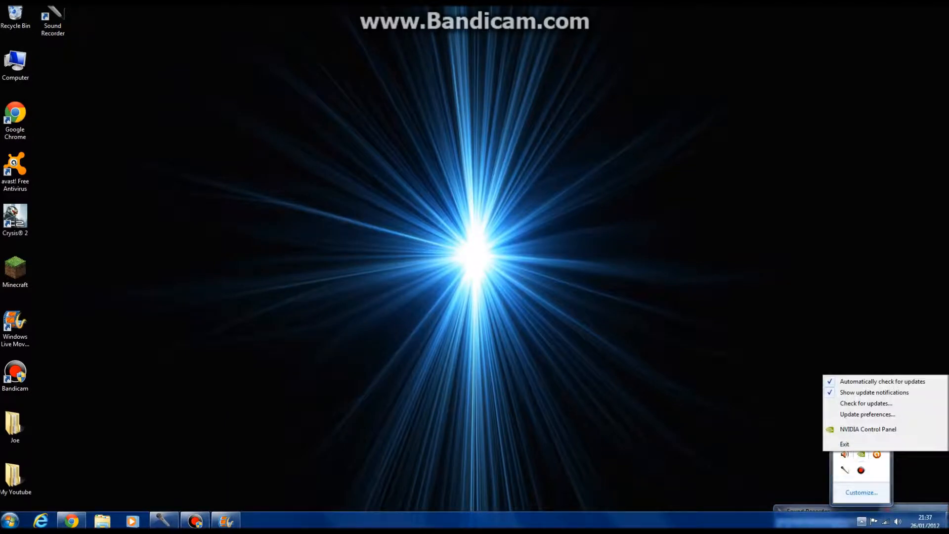
pyautogui.click(867, 415)
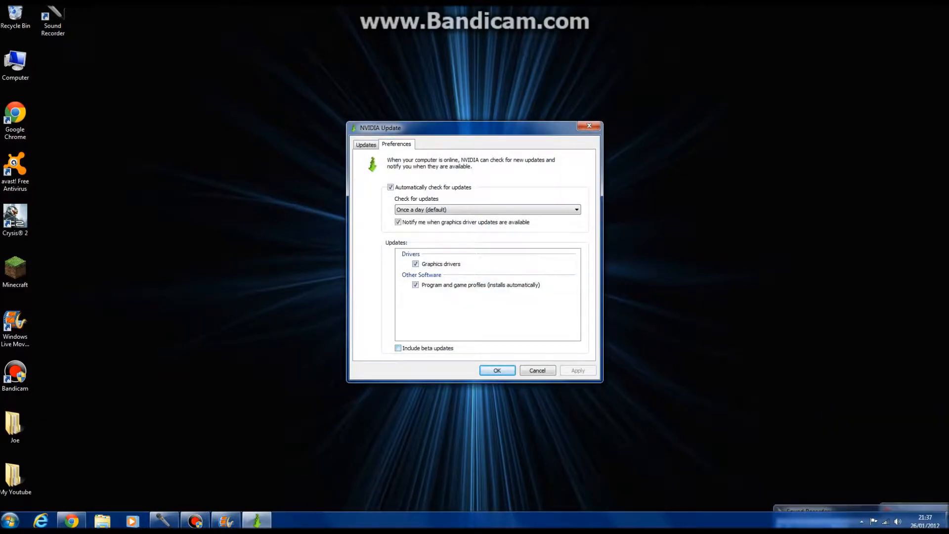
# Include beta updates, review available updates and start a check for new driver updates.
pyautogui.click(398, 348)
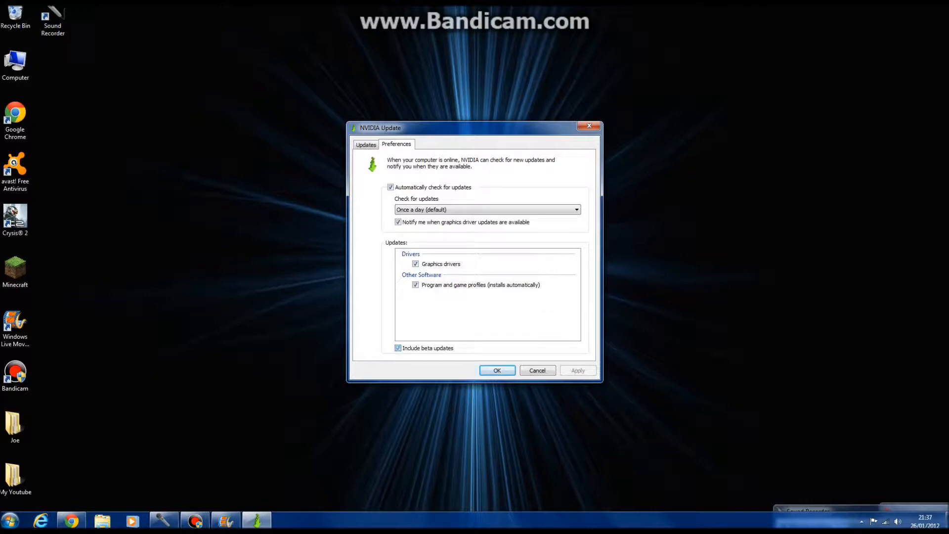
pyautogui.click(365, 145)
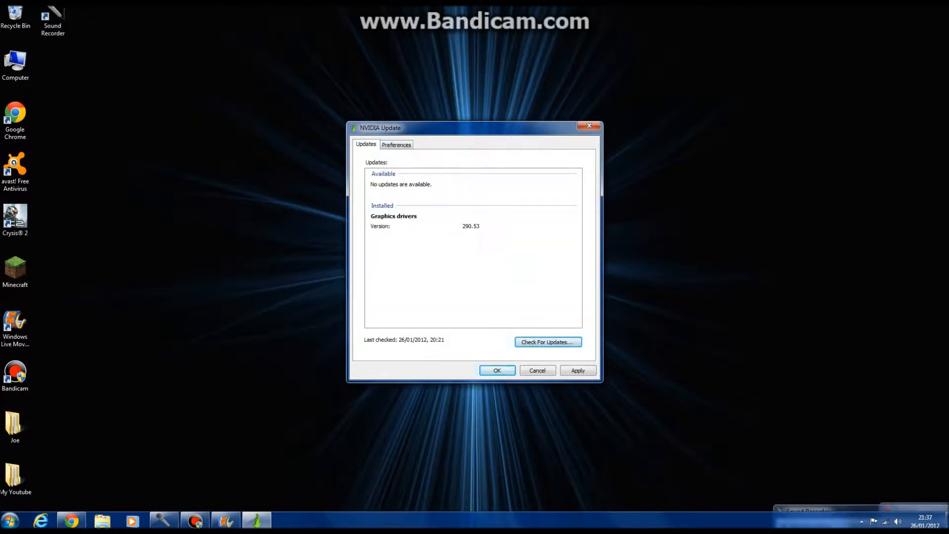
pyautogui.click(547, 342)
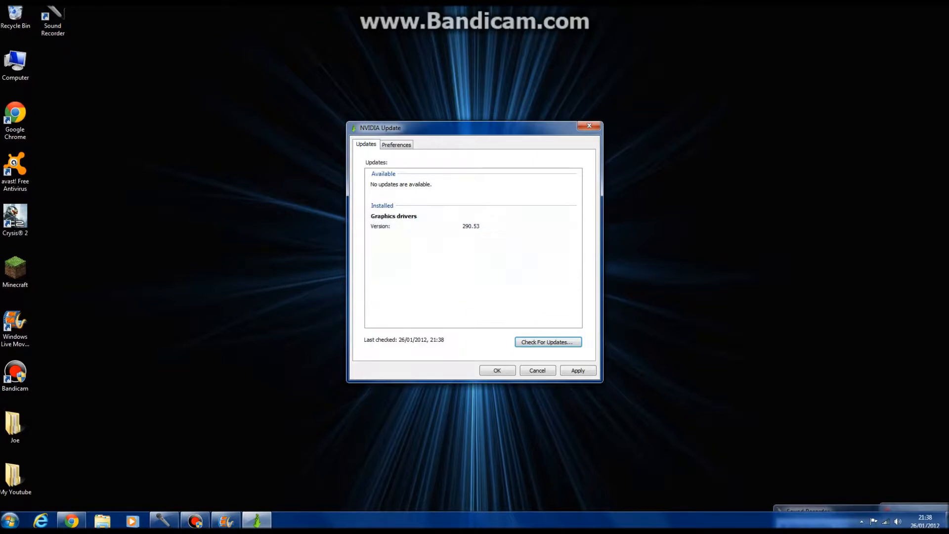
pyautogui.click(547, 341)
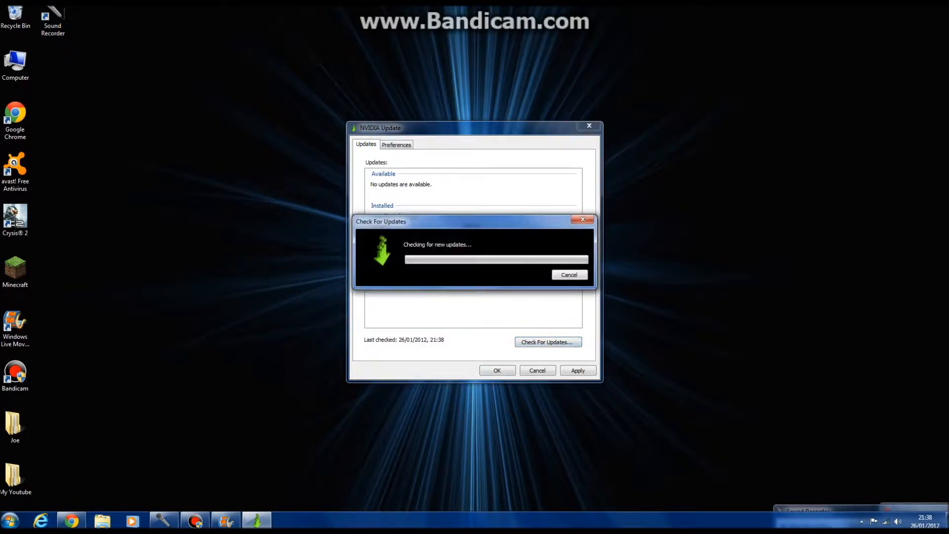